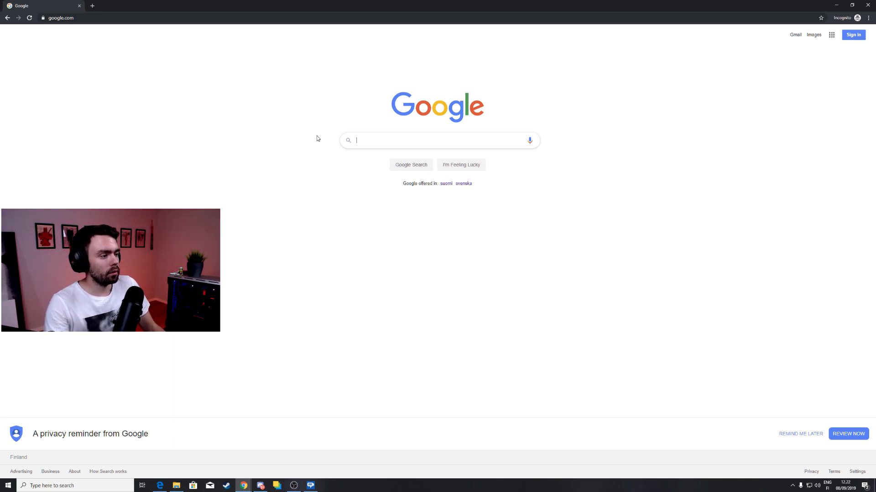
Search Google for Voicemod, open voicemod.net and download VoicemodSetup.exe
type("voicemod")
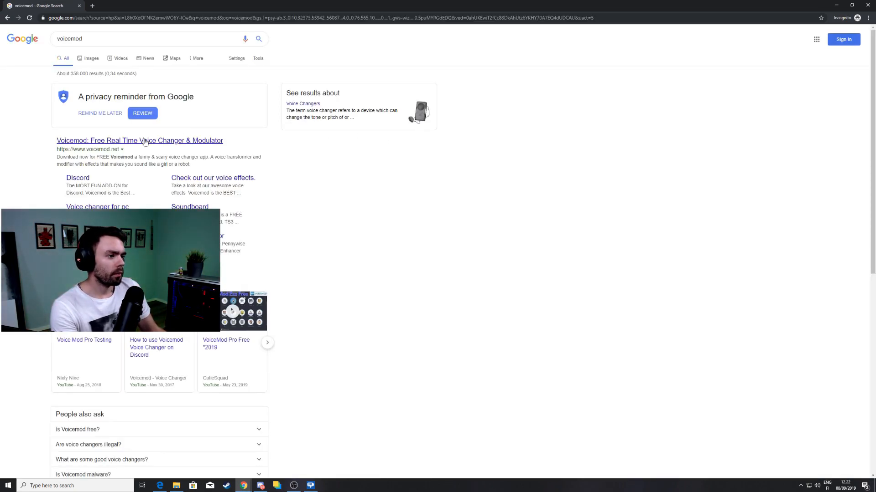
left_click(139, 140)
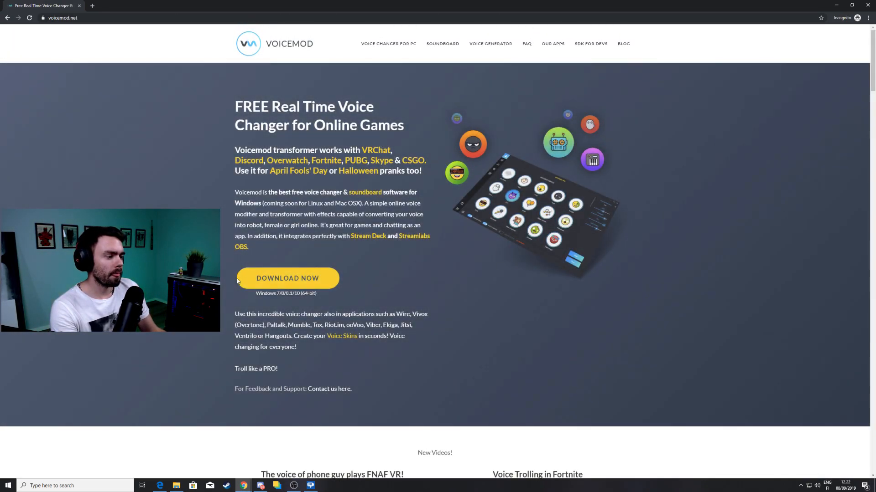
left_click(288, 278)
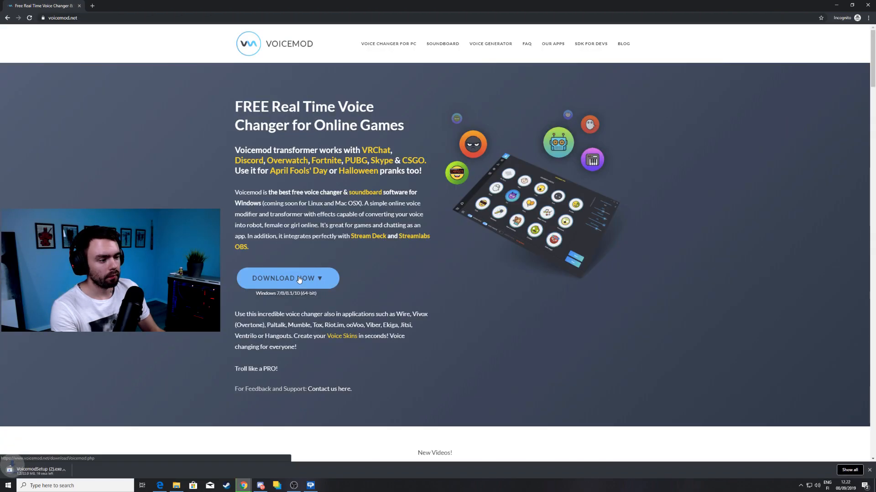
left_click(287, 278)
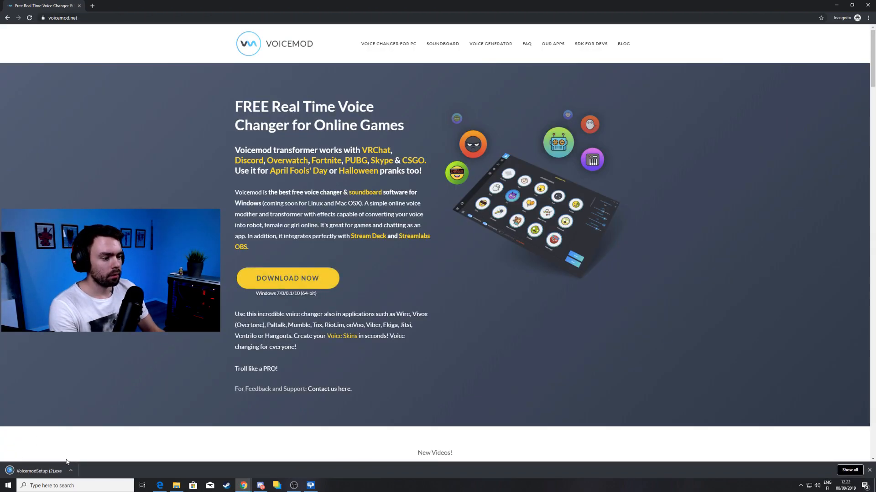
Run VoicemodSetup.exe, accept the license and install with both shortcuts kept
left_click(39, 470)
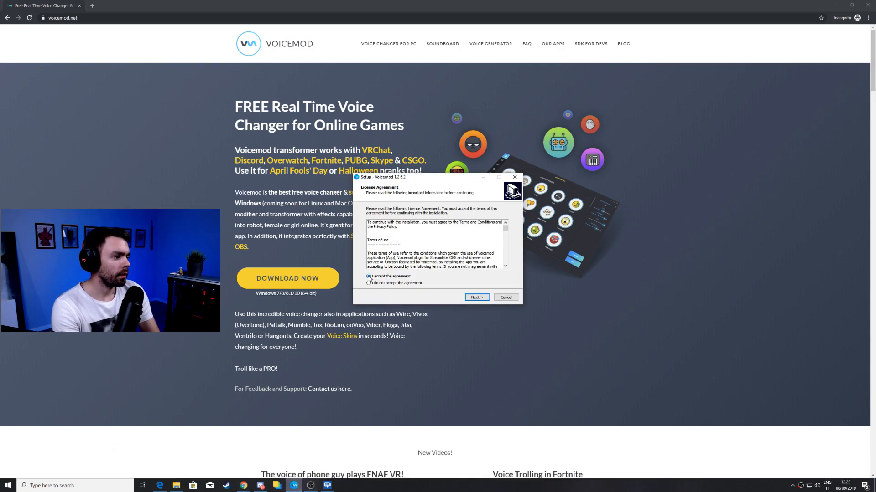
left_click(476, 297)
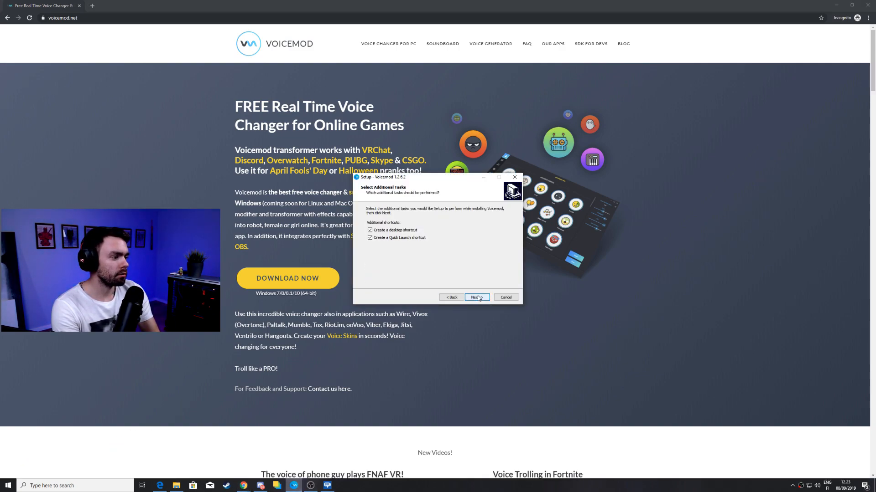
left_click(475, 298)
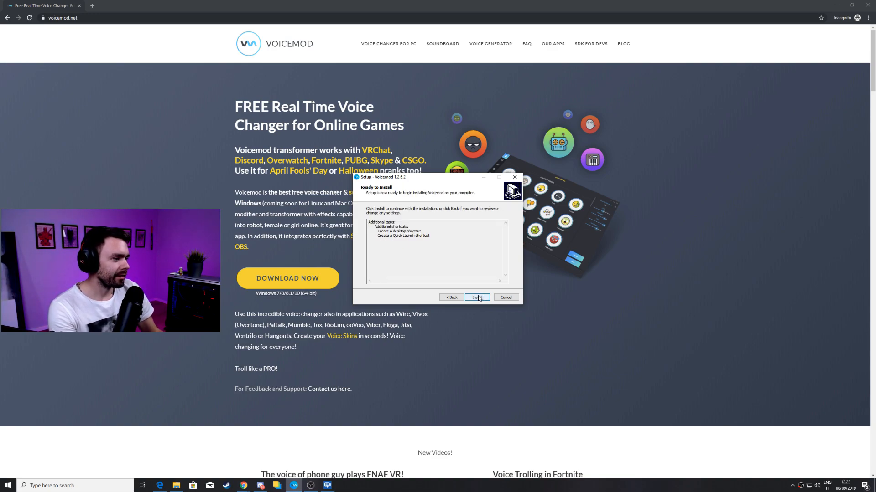
left_click(476, 298)
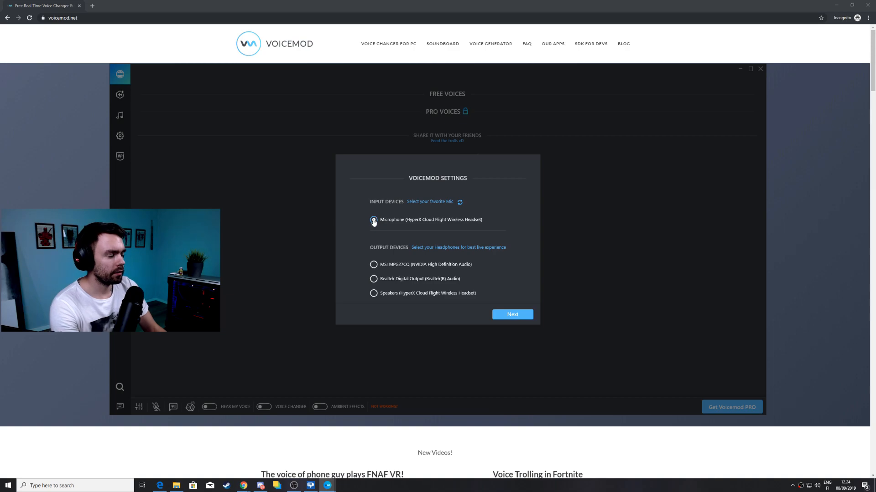
Select the HyperX headset microphone and speakers, confirm, and dismiss the communication app panel
left_click(373, 220)
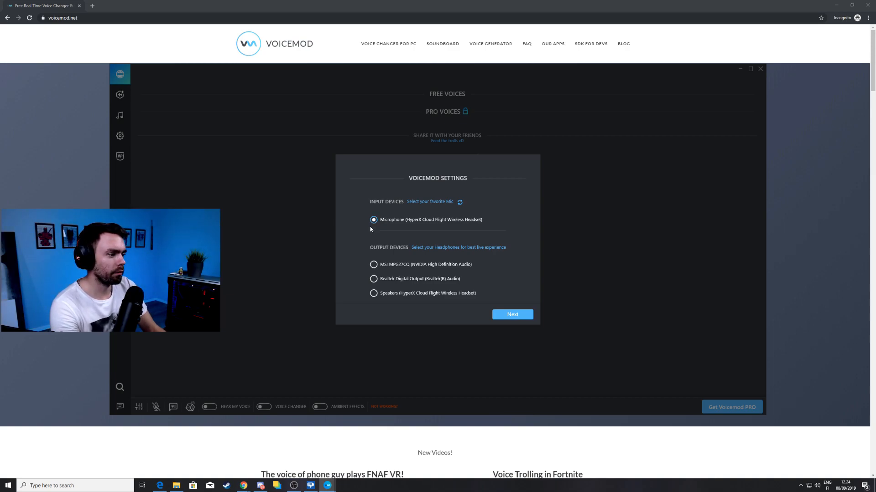
left_click(373, 292)
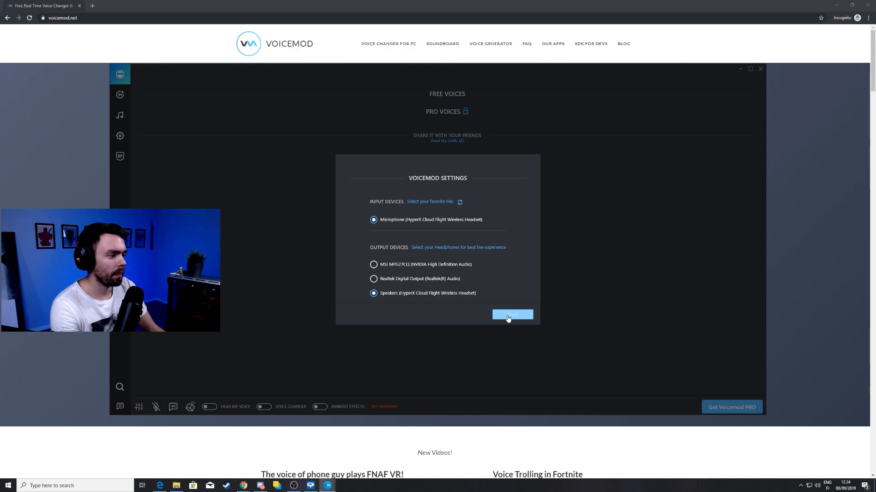
left_click(511, 314)
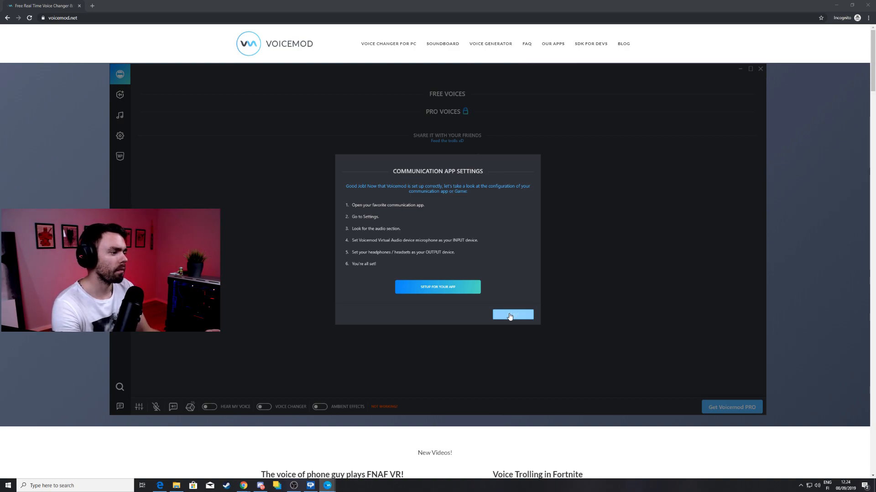
left_click(512, 315)
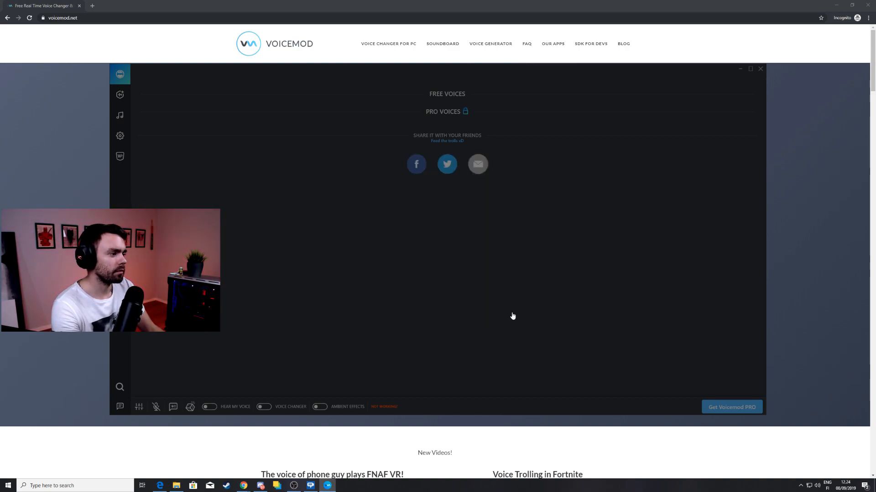
left_click(264, 407)
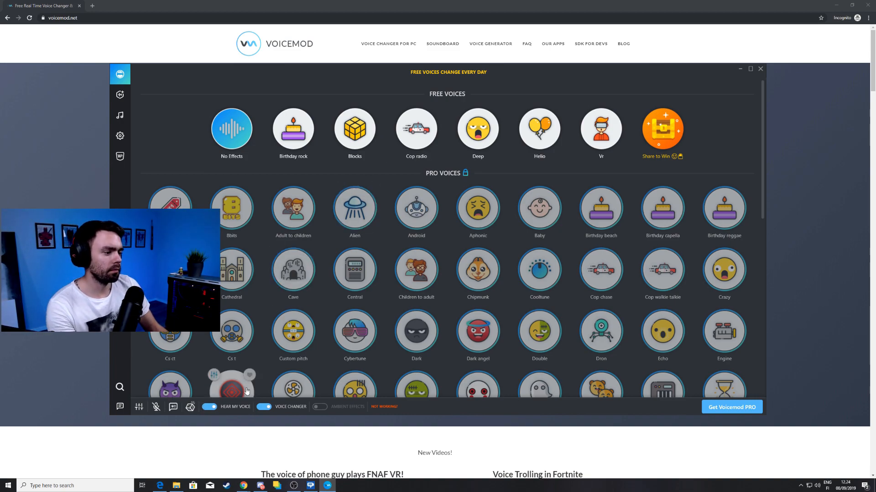
Try the Blocks and Cop radio voices, glance at Voice Maker, then show the Meme Sound Machine
left_click(355, 130)
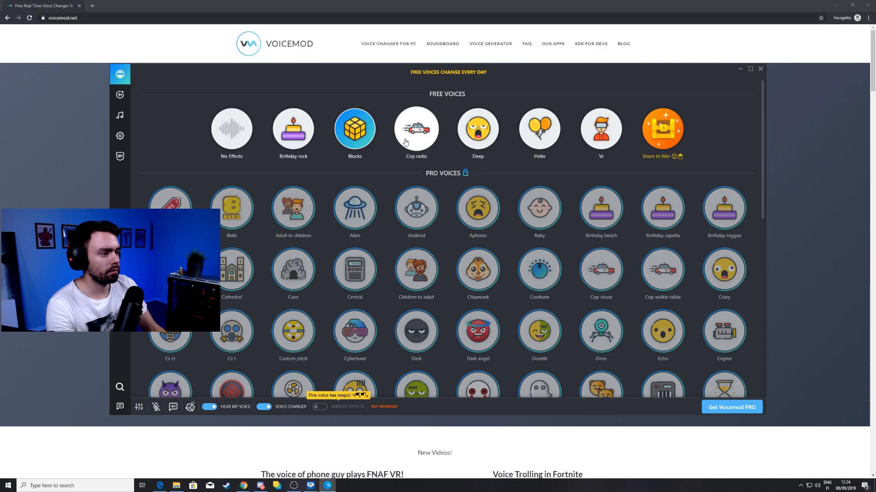
left_click(416, 129)
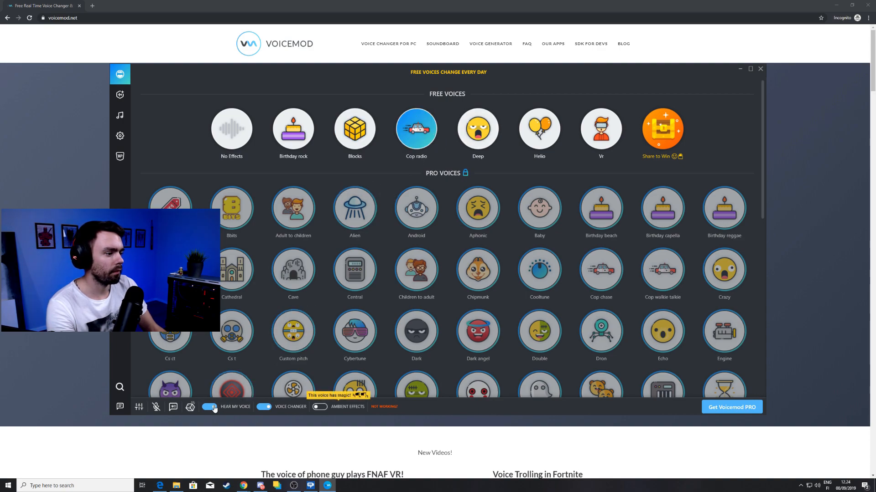
left_click(119, 94)
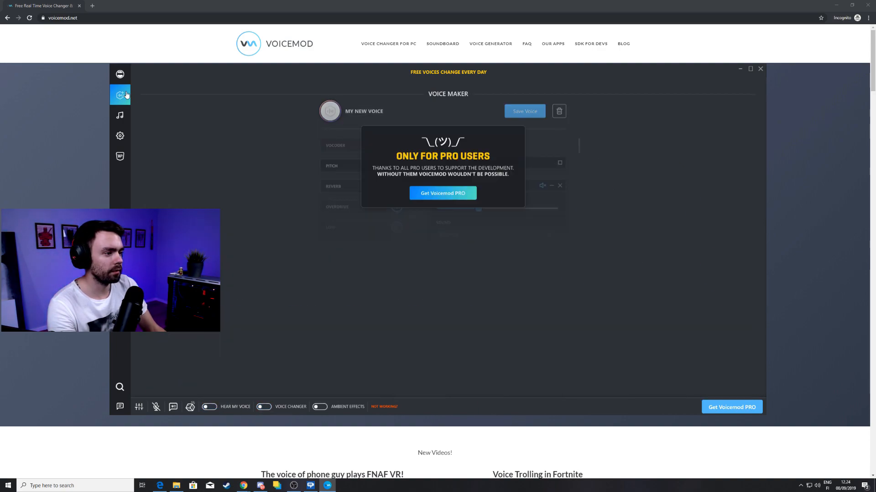
left_click(120, 116)
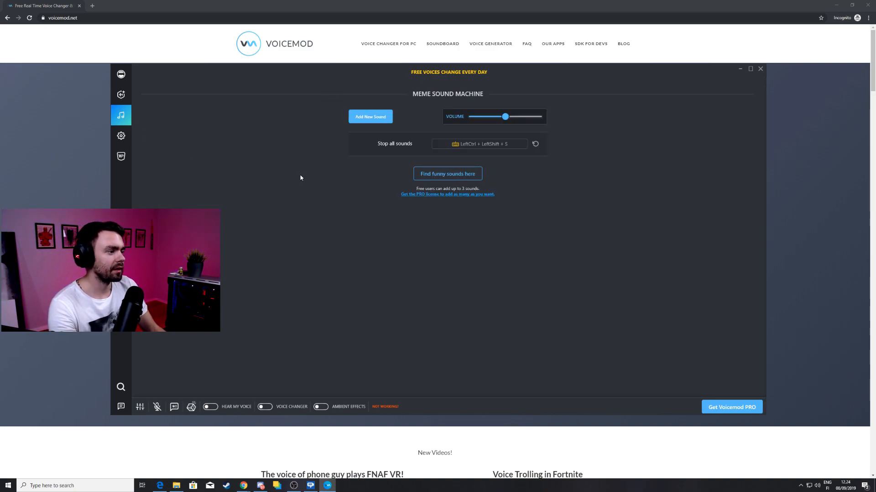
mouse_move(349, 121)
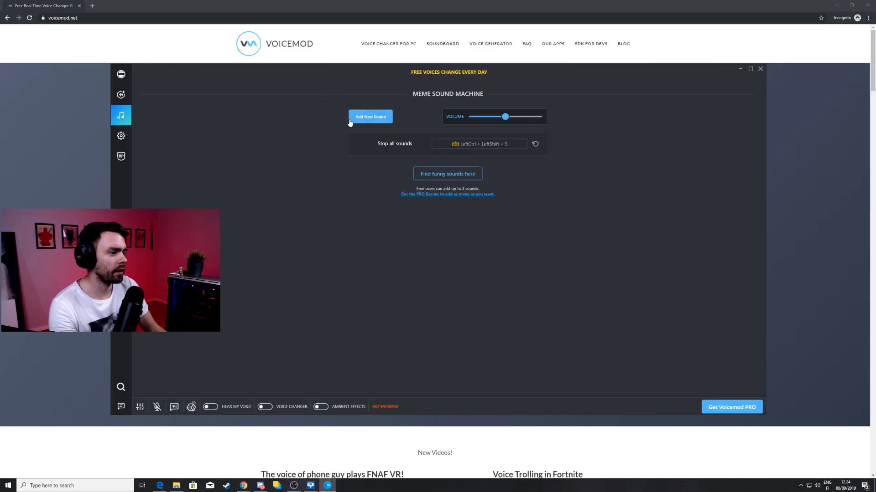
Add a new meme sound loaded from wtf_boom.mp3 on the Desktop
left_click(369, 116)
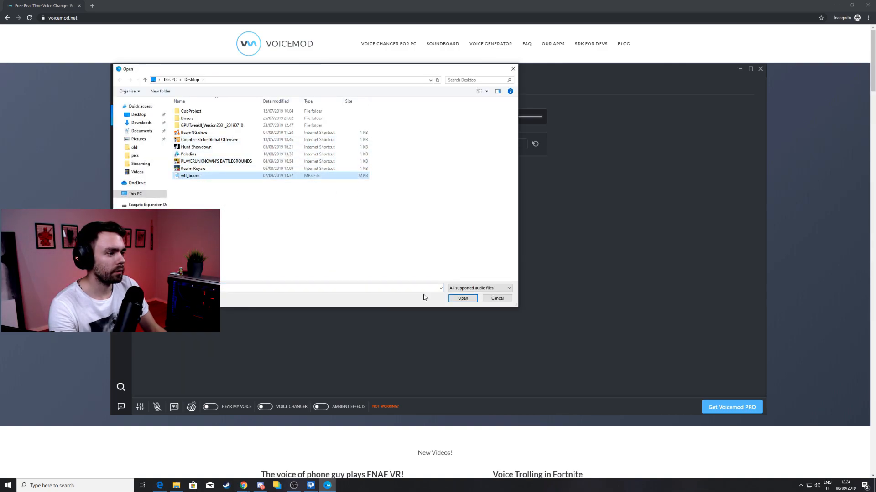
left_click(462, 298)
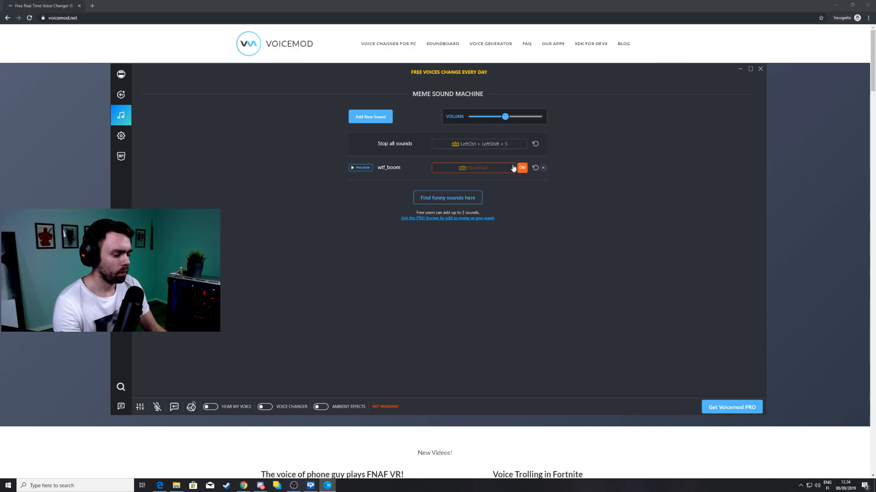
Confirm NumPad7 as wtf_boom's hotkey, then remove wtf_boom from the sound list
left_click(520, 168)
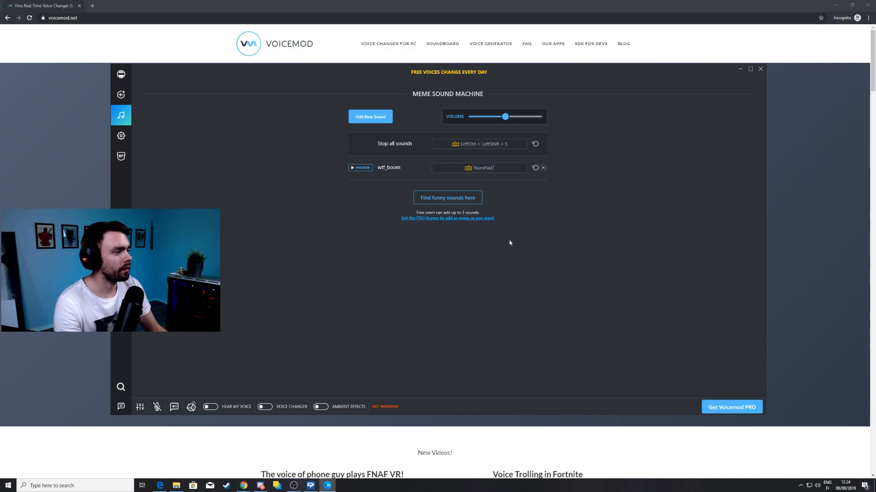
mouse_move(379, 320)
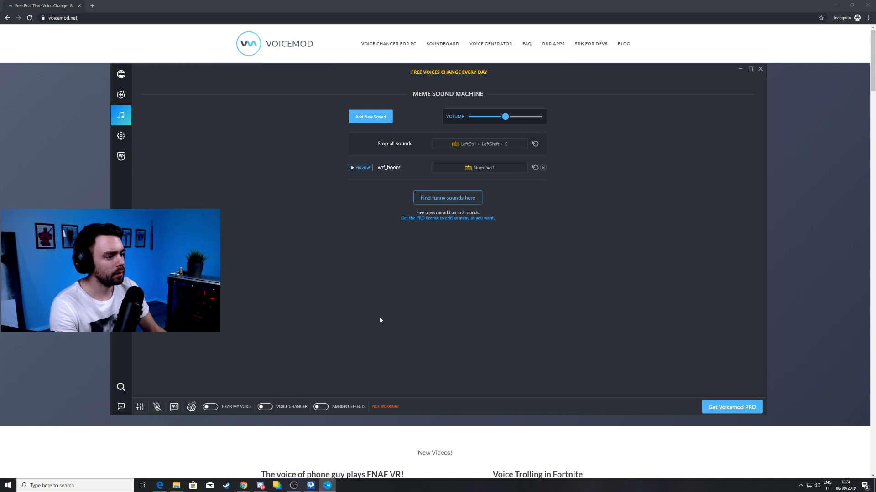
mouse_move(427, 275)
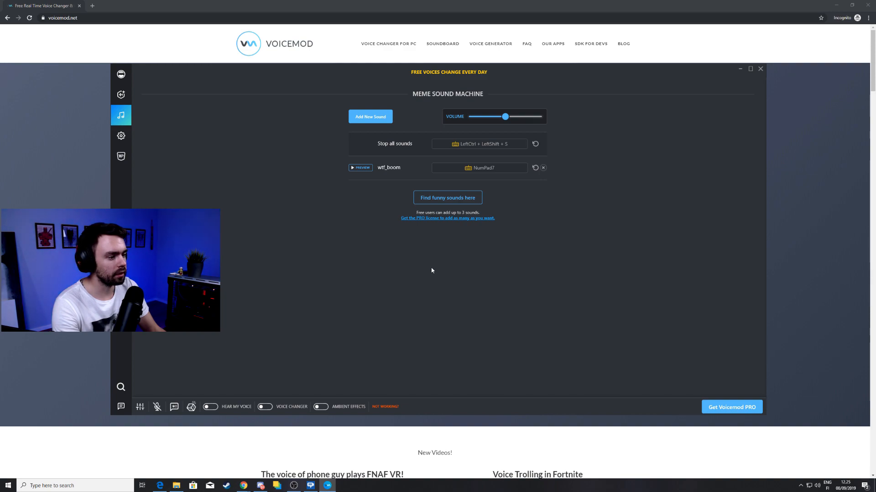
mouse_move(529, 173)
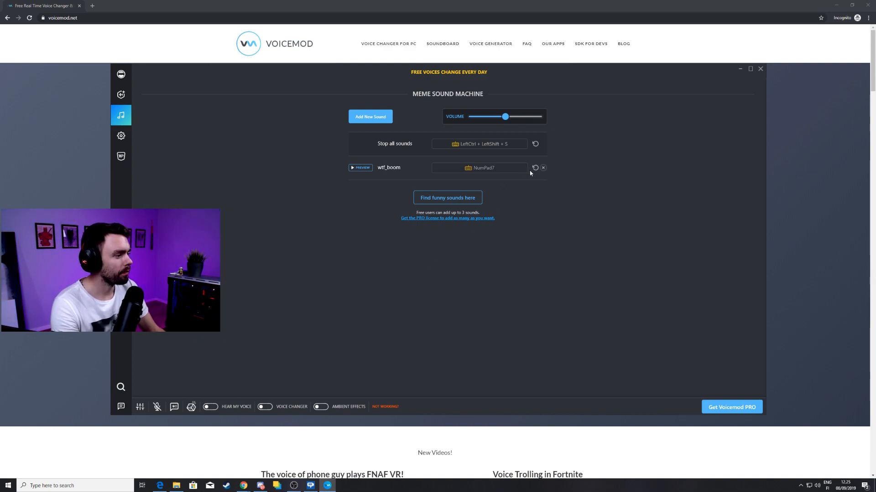
left_click(542, 168)
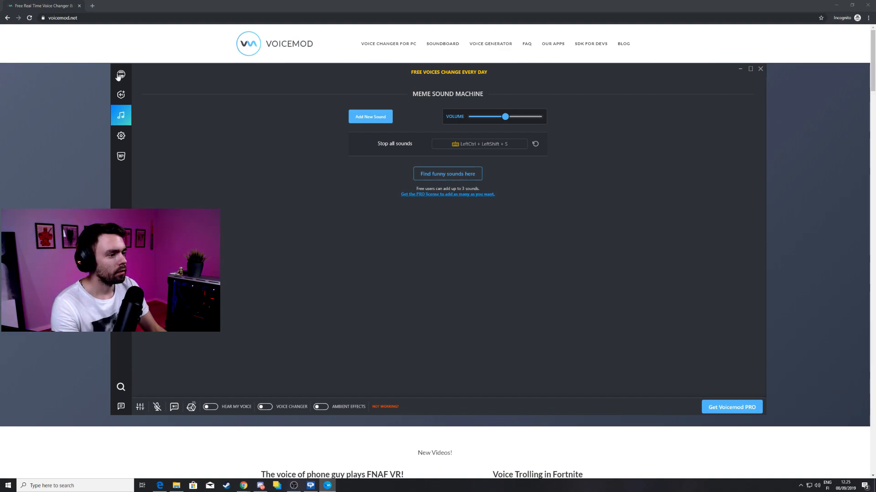
Browse the Voicemod settings down through Keyboard Shortcuts to Export/Import, then return to the Meme Sound Machine
left_click(121, 74)
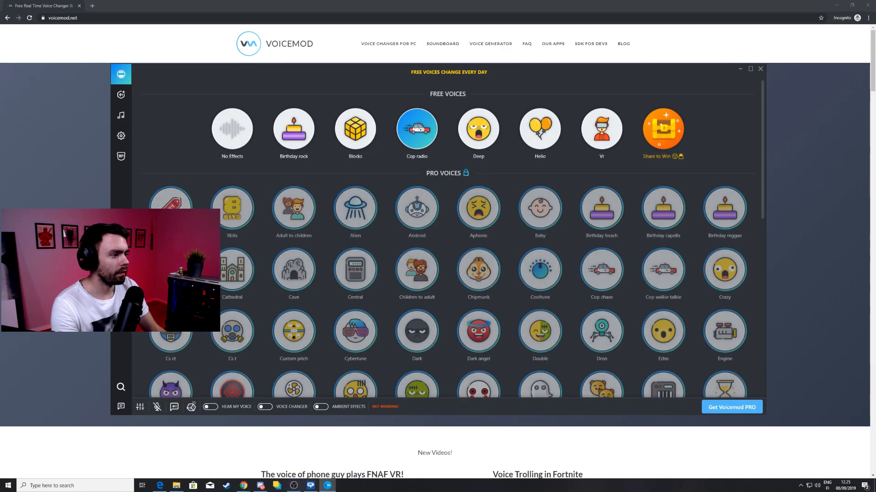
left_click(120, 136)
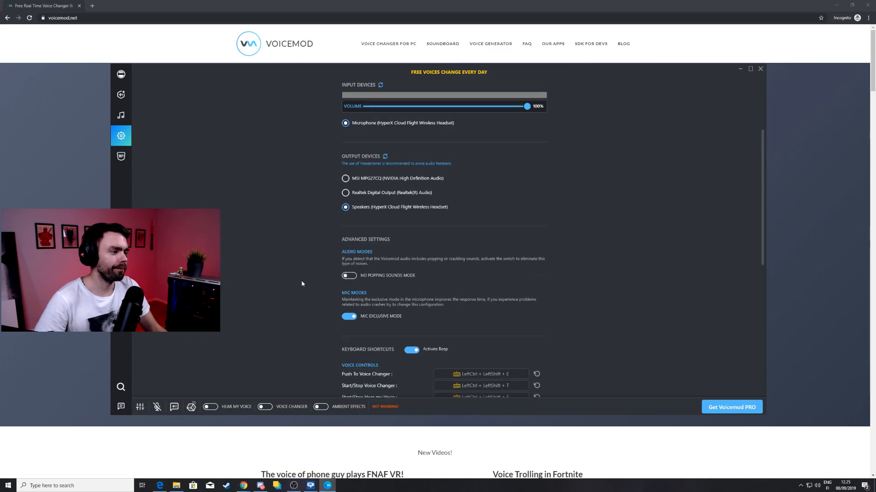
scroll("down", 3)
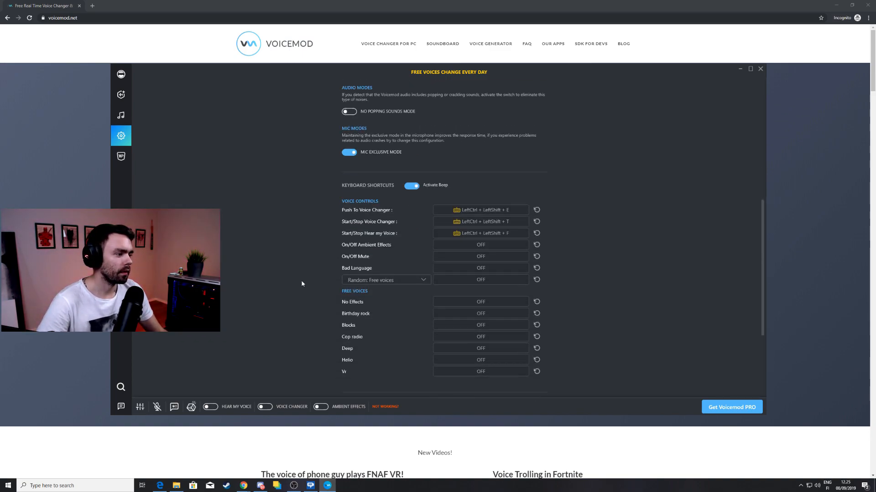
scroll("down", 3)
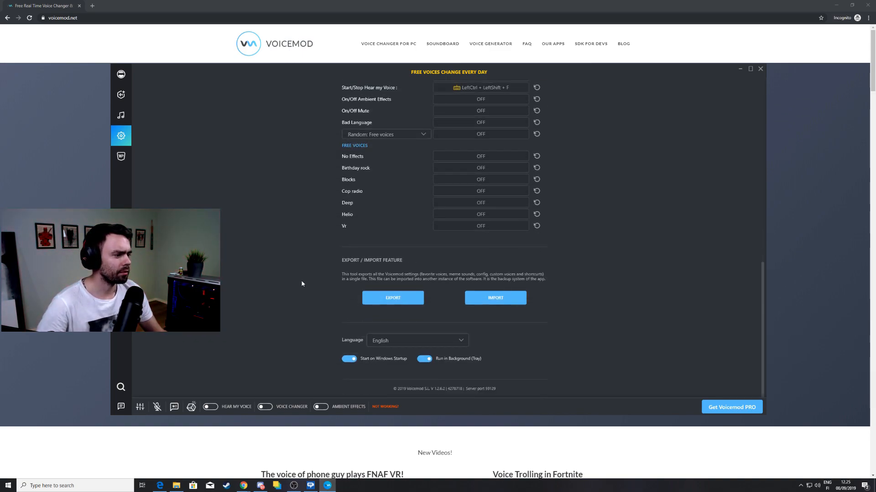
left_click(120, 115)
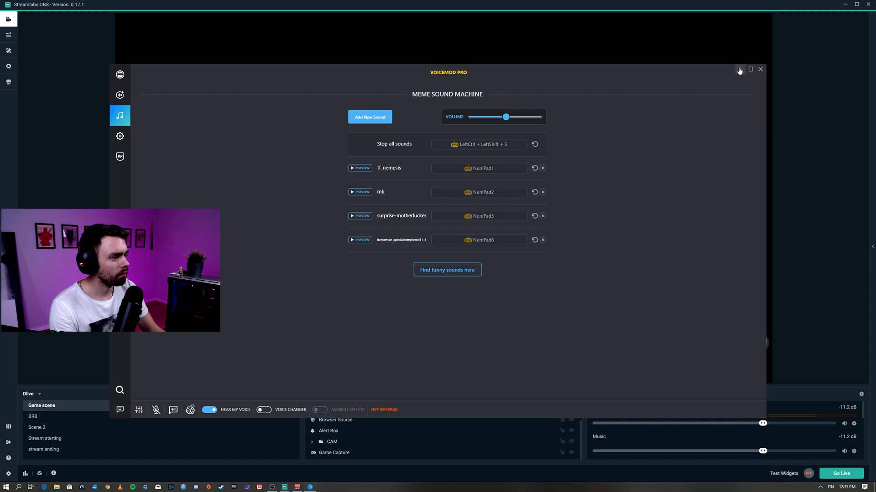
Minimize the Voicemod window to reveal Streamlabs OBS
left_click(759, 70)
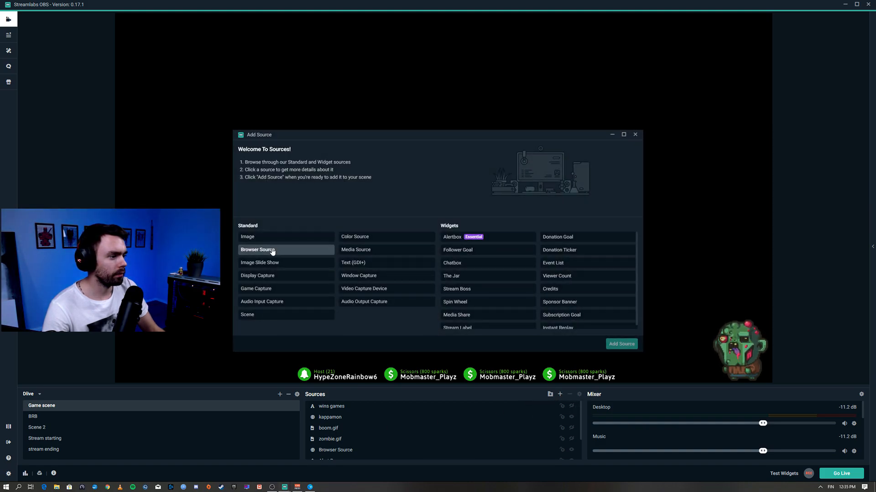
Start a new Image source loading boom.gif, then cancel so the scene's sources stay unchanged
left_click(248, 237)
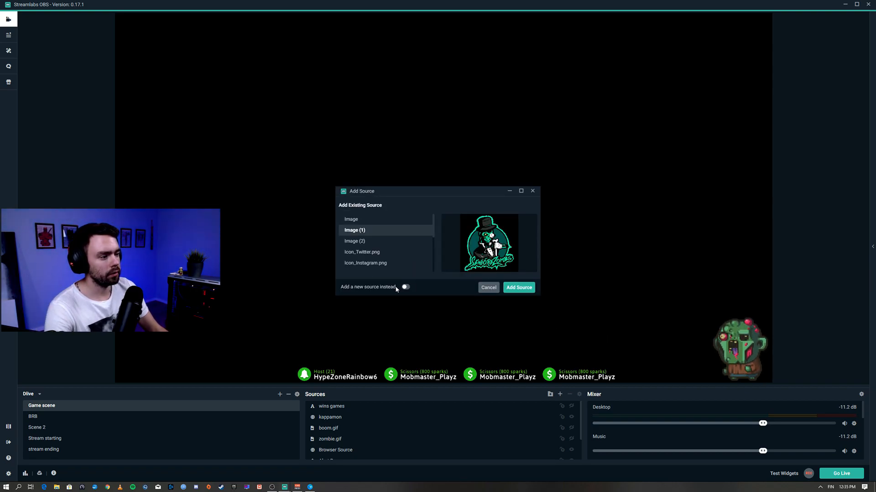
left_click(405, 287)
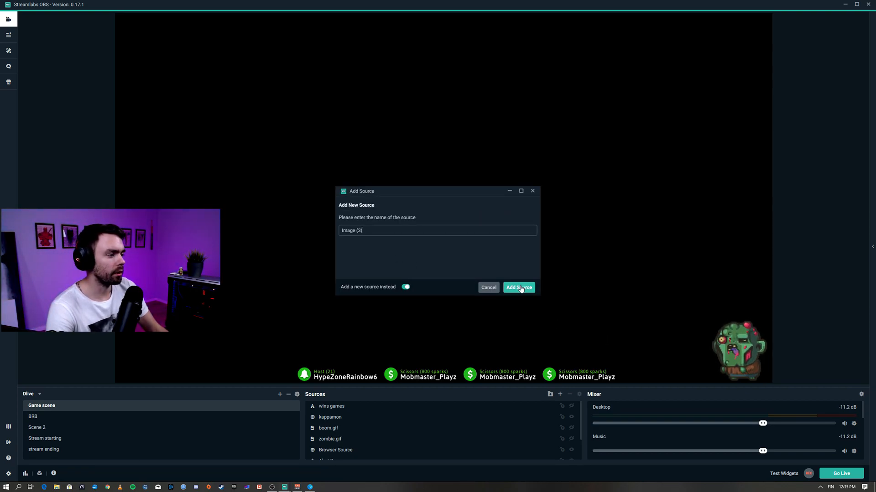
left_click(518, 287)
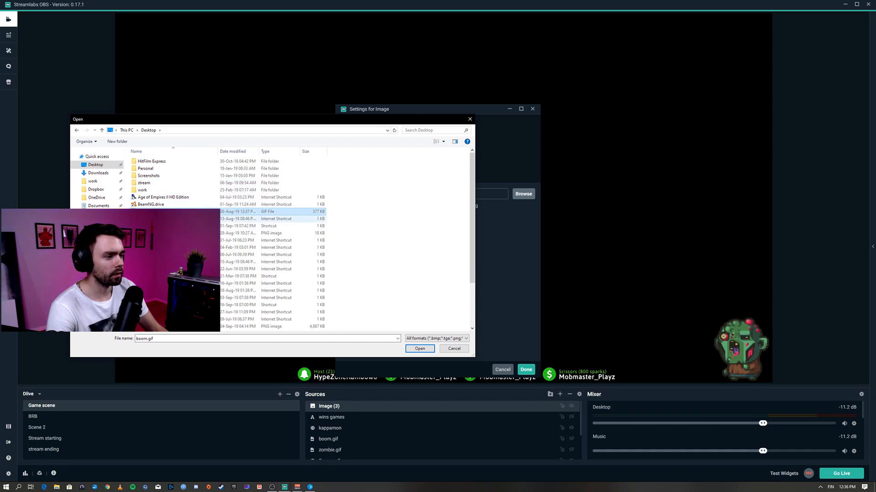
left_click(420, 349)
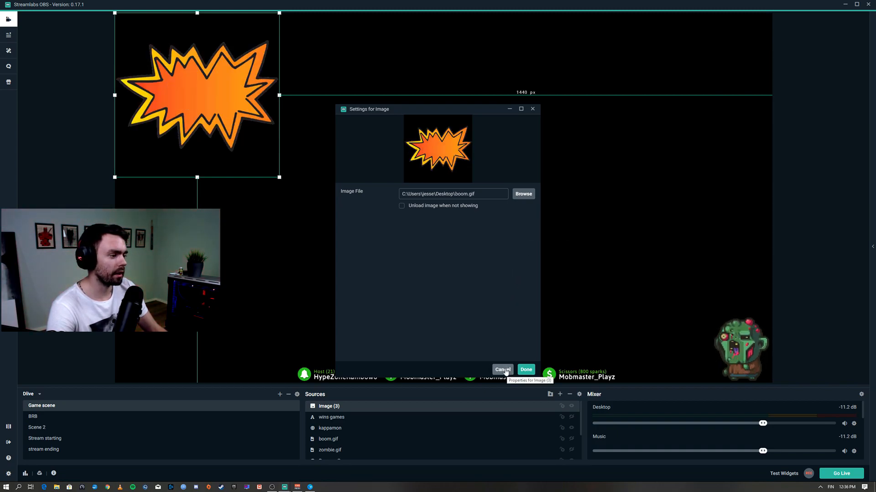
left_click(502, 370)
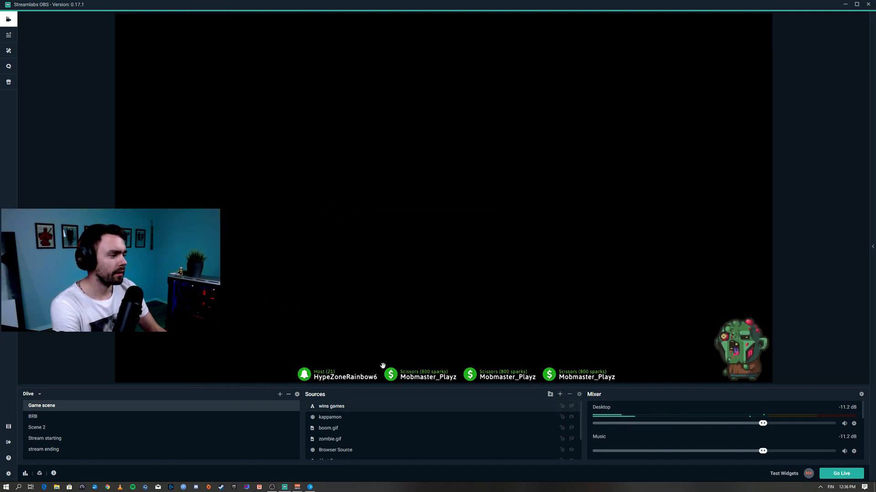
Set the boom.gif media source to close its file when inactive, confirm, and hide it in the scene
right_click(328, 428)
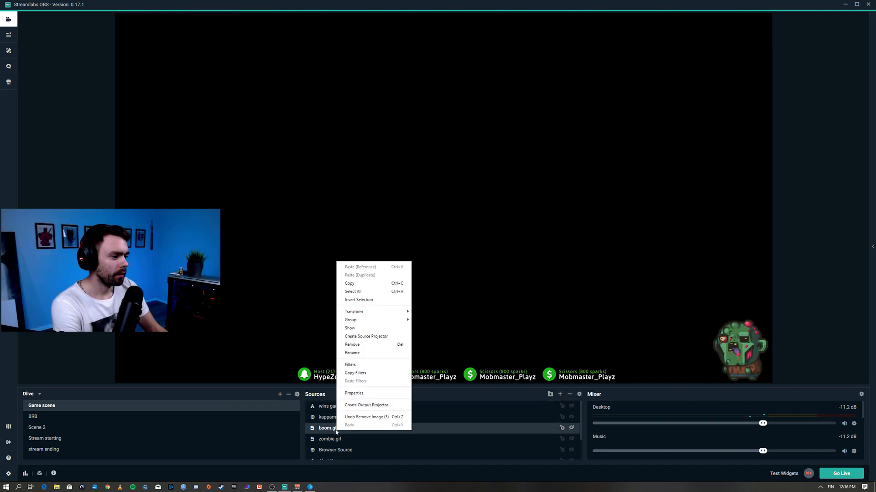
left_click(354, 393)
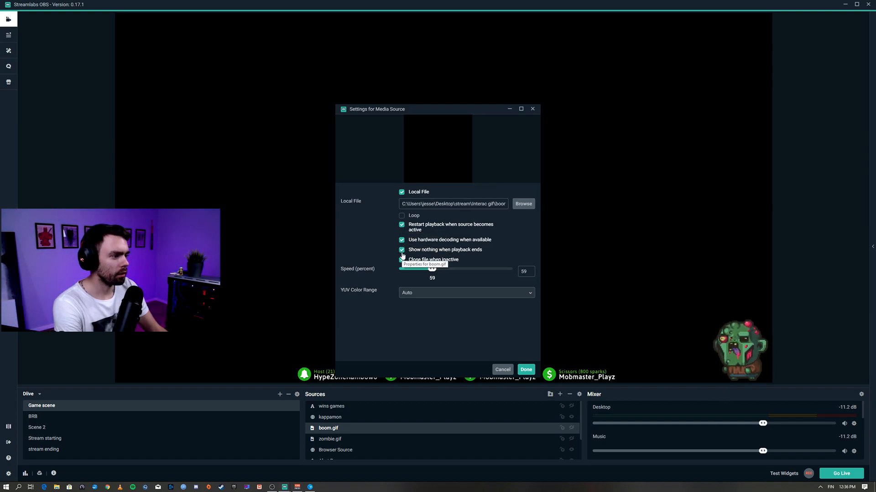
left_click(401, 260)
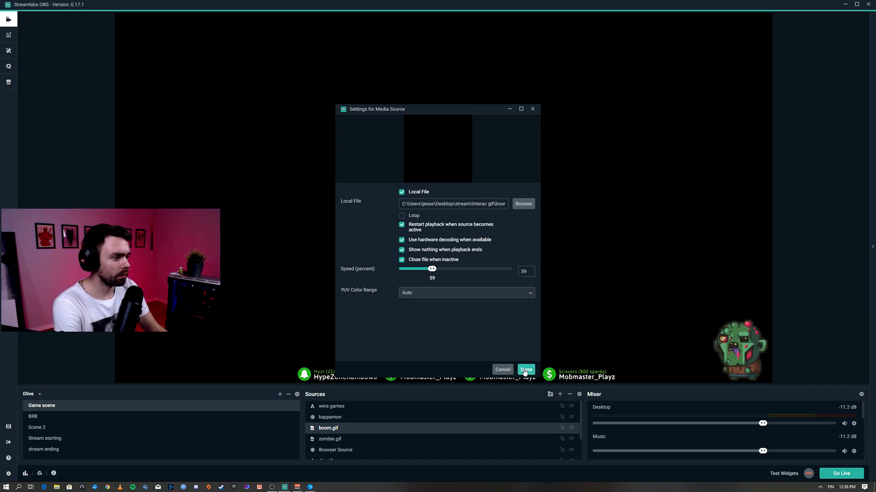
left_click(525, 370)
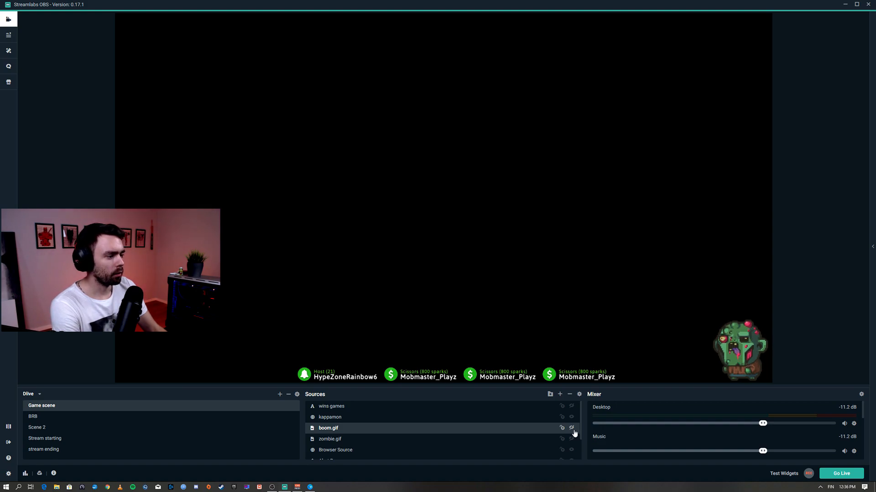
left_click(563, 428)
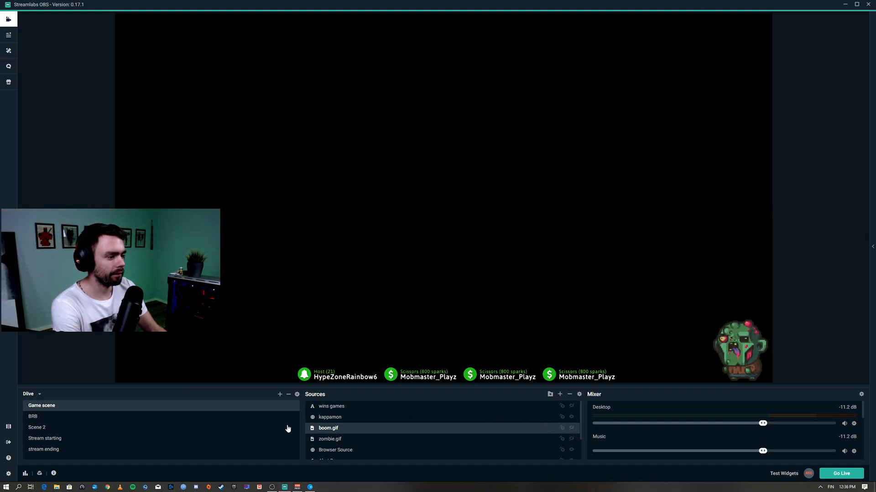
Confirm in Hotkeys under Game Scene that Push to Show boom.gif is bound to Numpad6
left_click(8, 473)
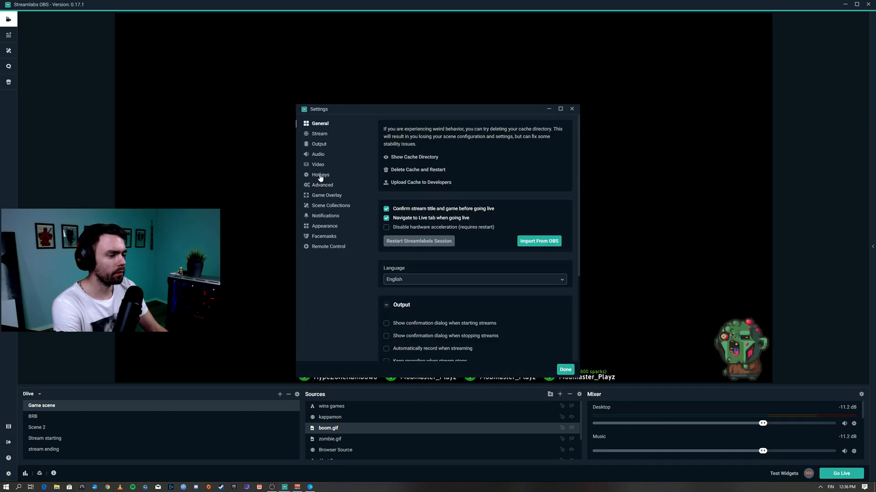
left_click(320, 175)
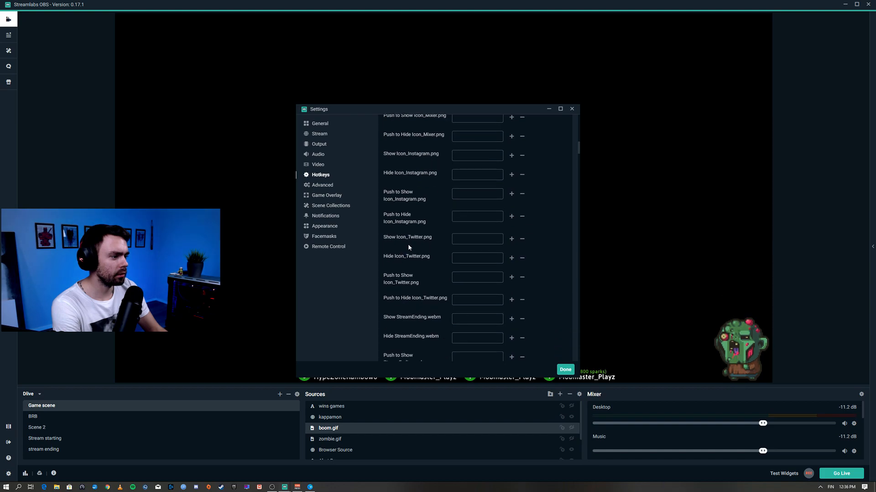
scroll("down", 3)
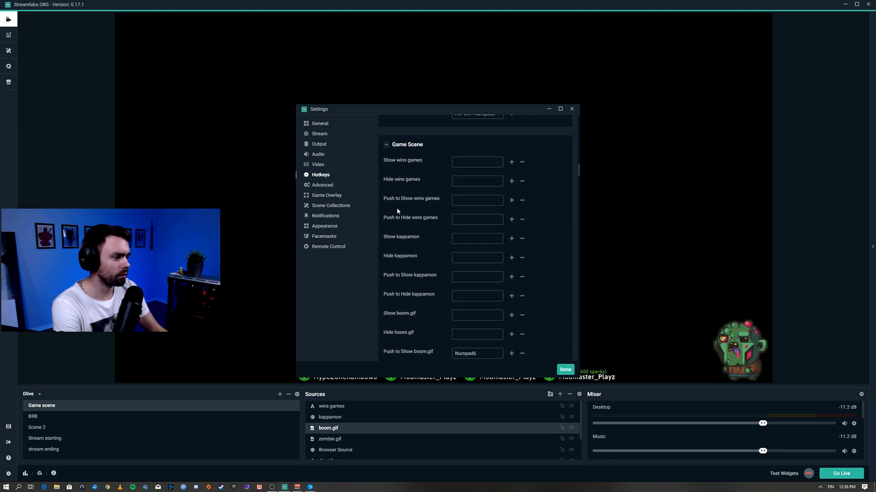
scroll("down", 3)
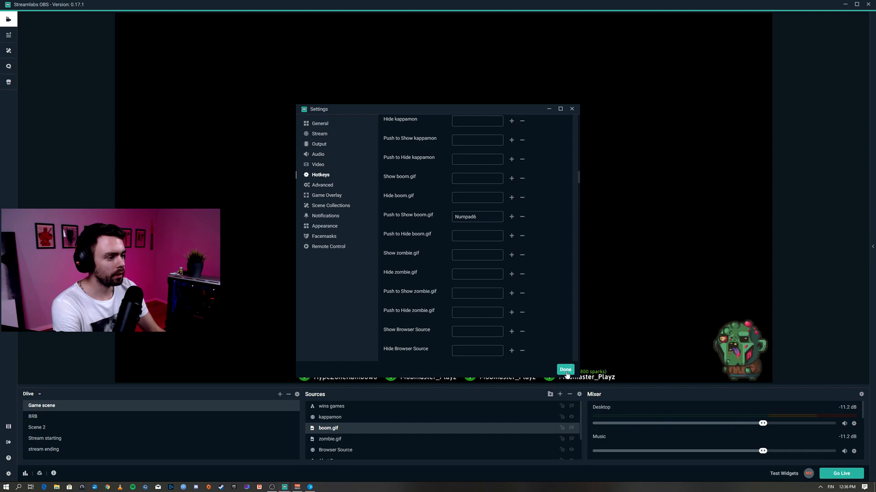
left_click(564, 371)
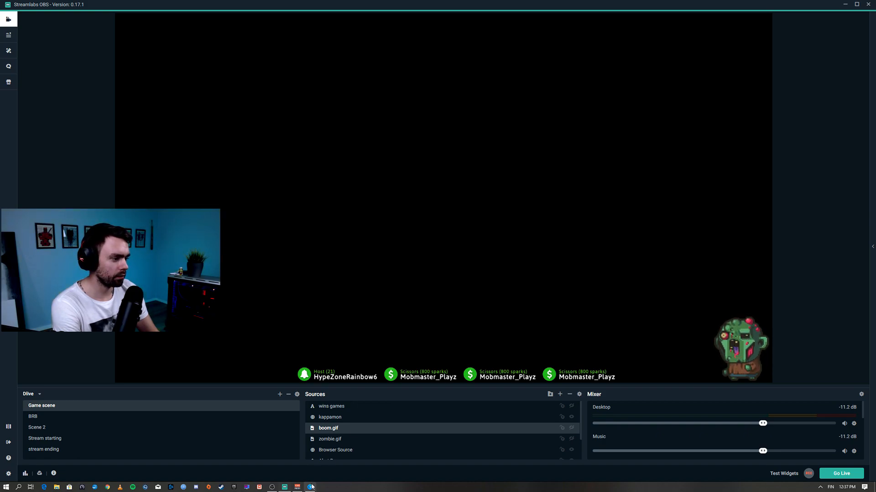
Pick the Cybertune voice in Voicebox and close Voicemod to the tray
left_click(311, 486)
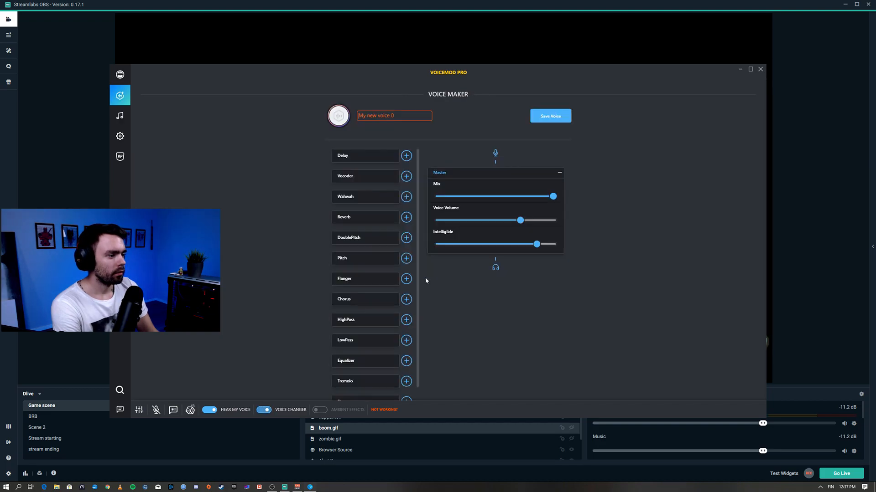
left_click(119, 74)
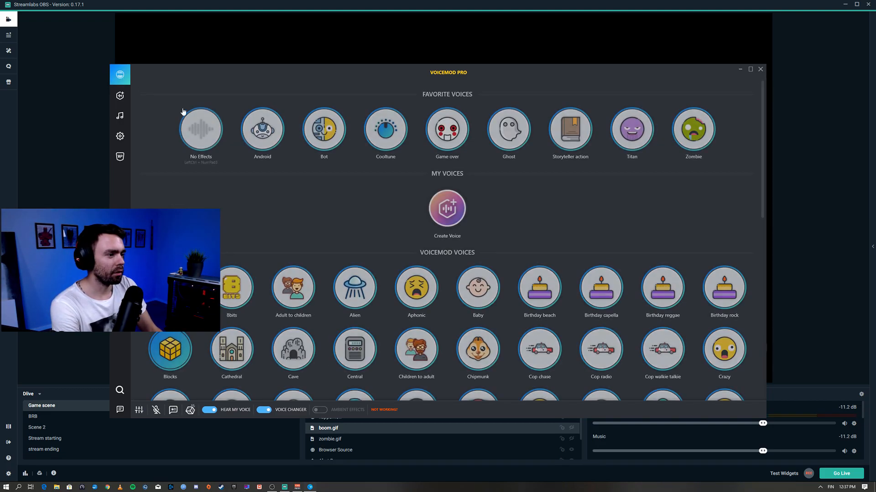
scroll("down", 3)
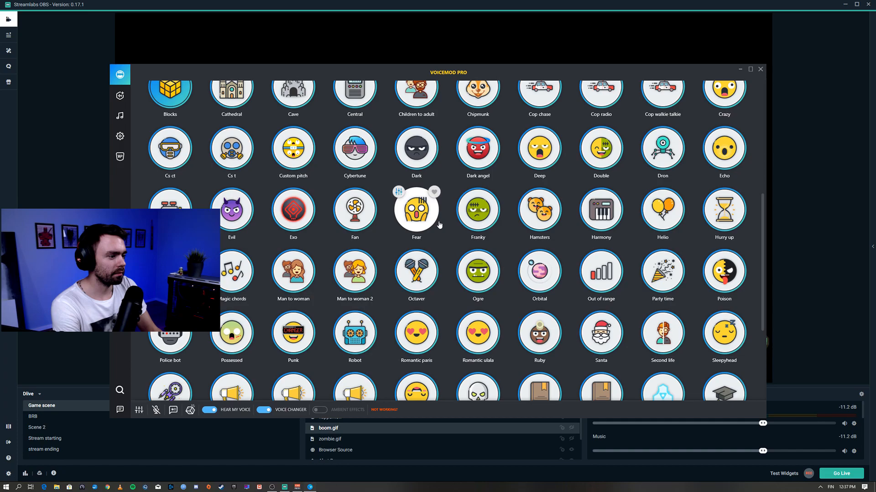
scroll("down", 3)
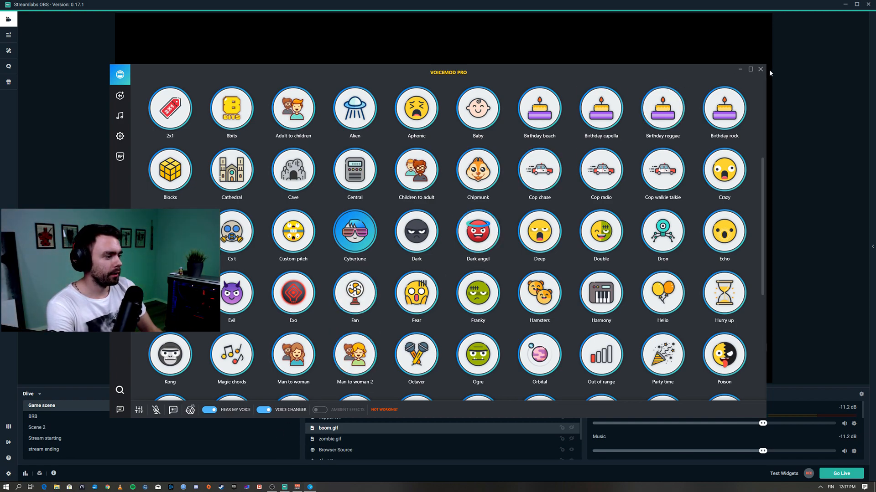
left_click(760, 68)
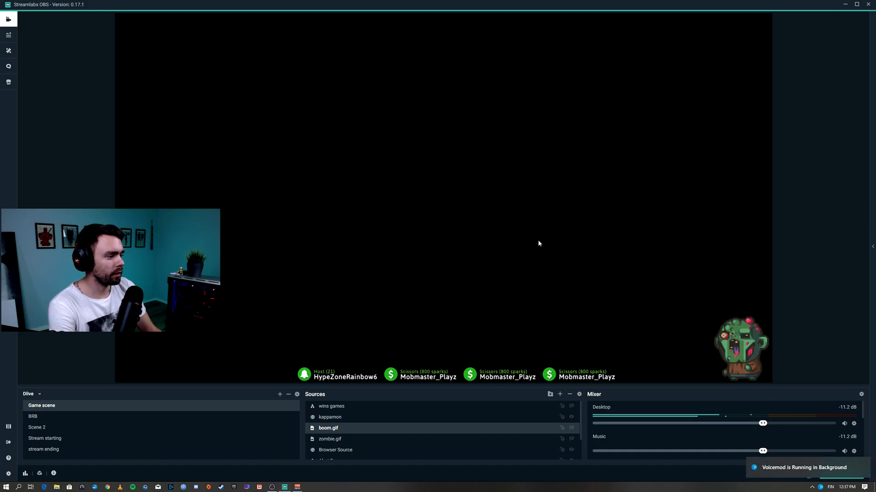